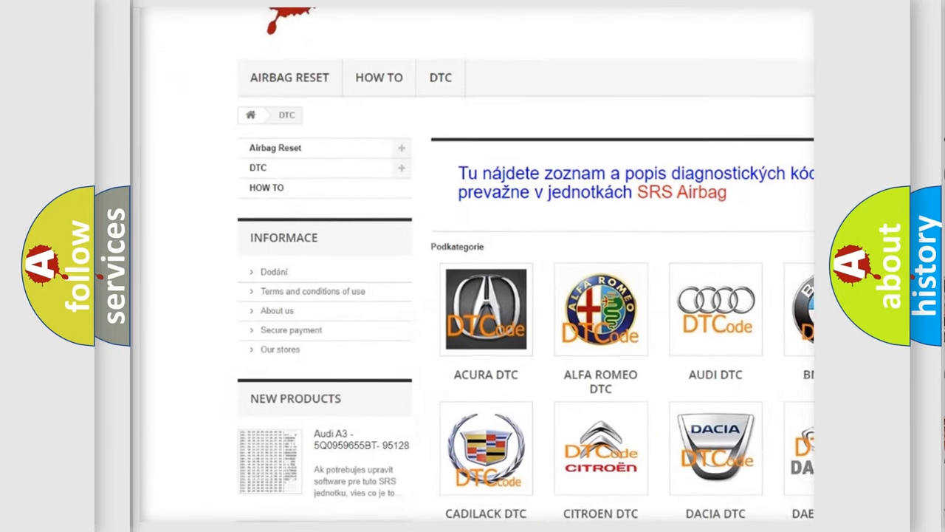
pyautogui.scroll(-3)
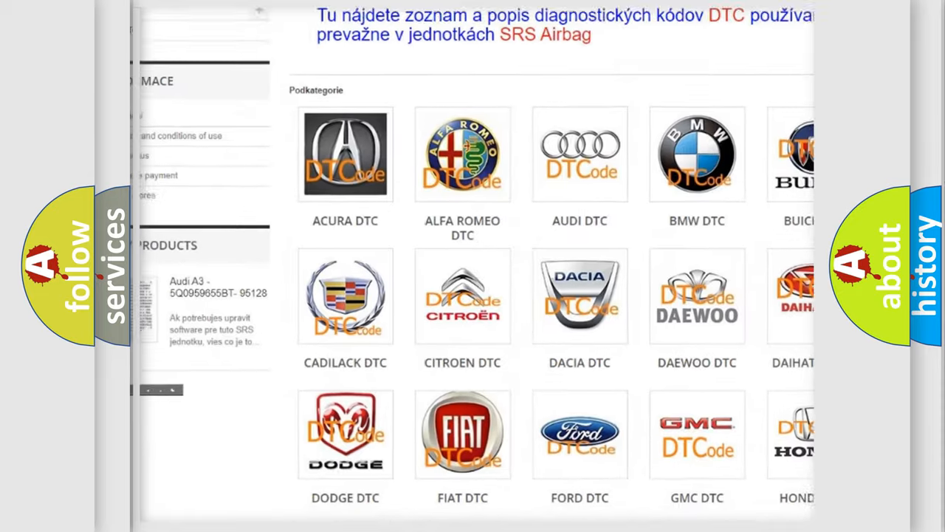
pyautogui.scroll(-3)
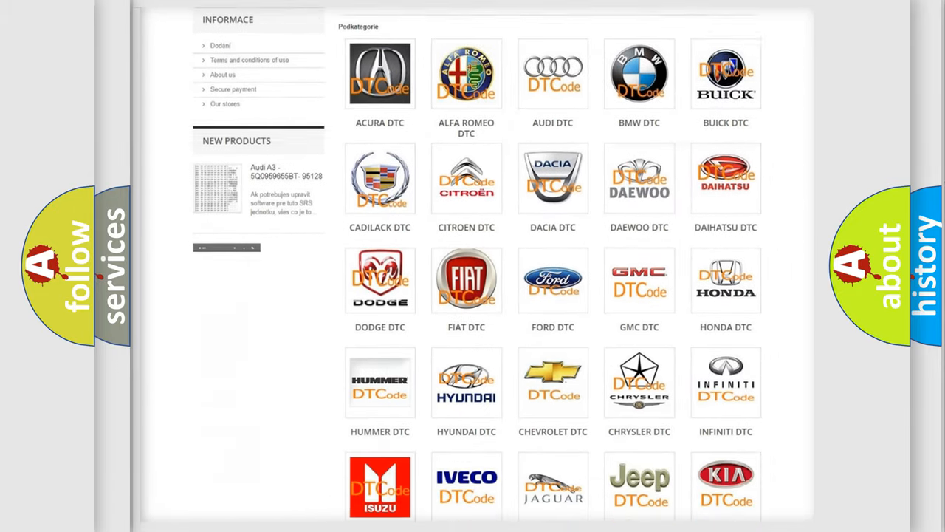
pyautogui.scroll(-3)
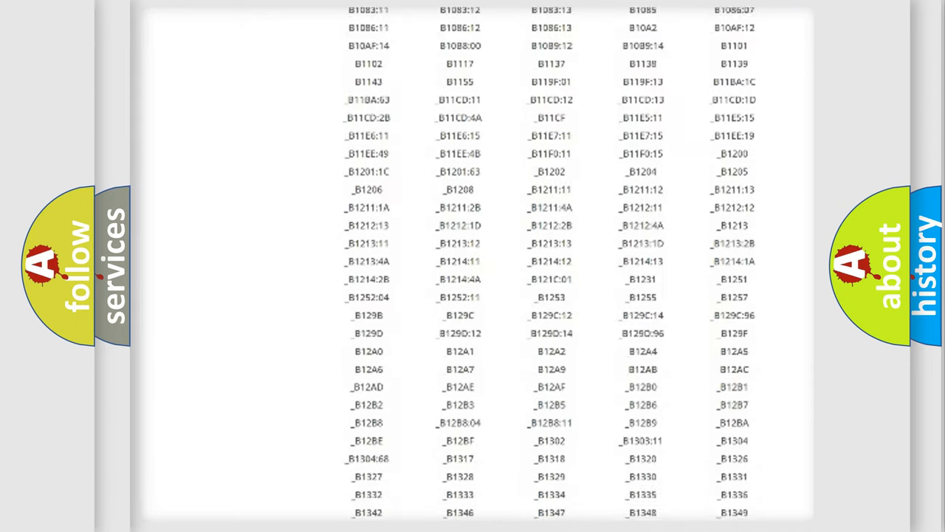
pyautogui.scroll(-3)
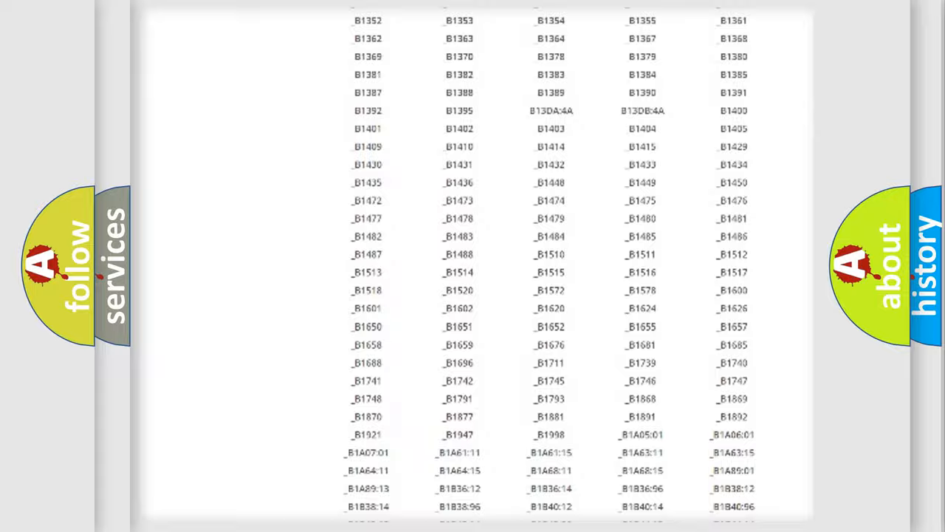
pyautogui.scroll(3)
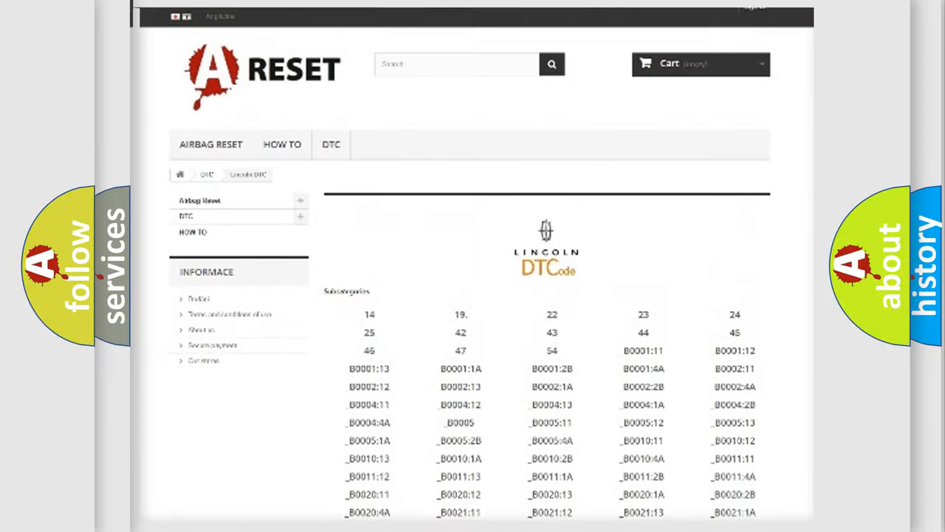